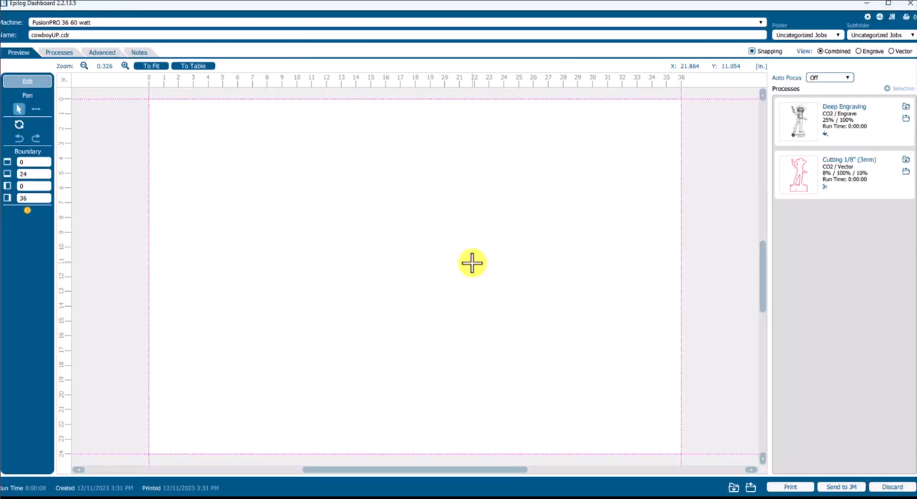
mouse_move(467, 275)
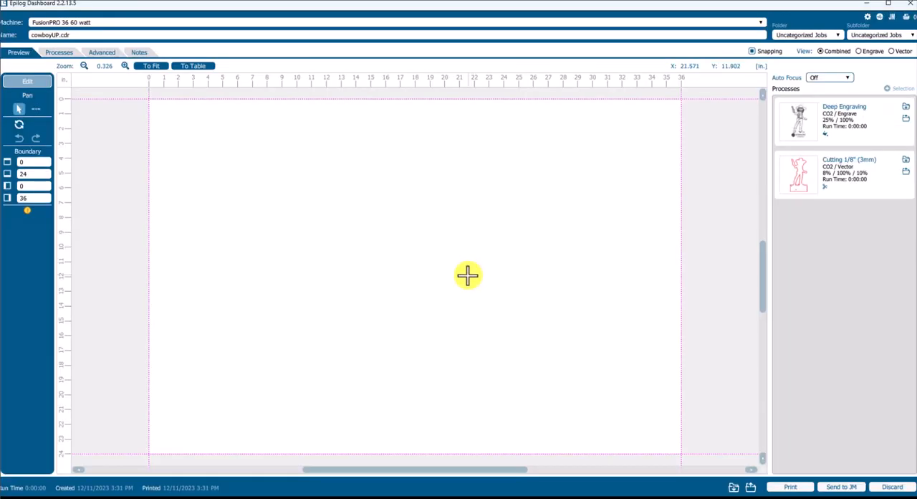
mouse_move(510, 219)
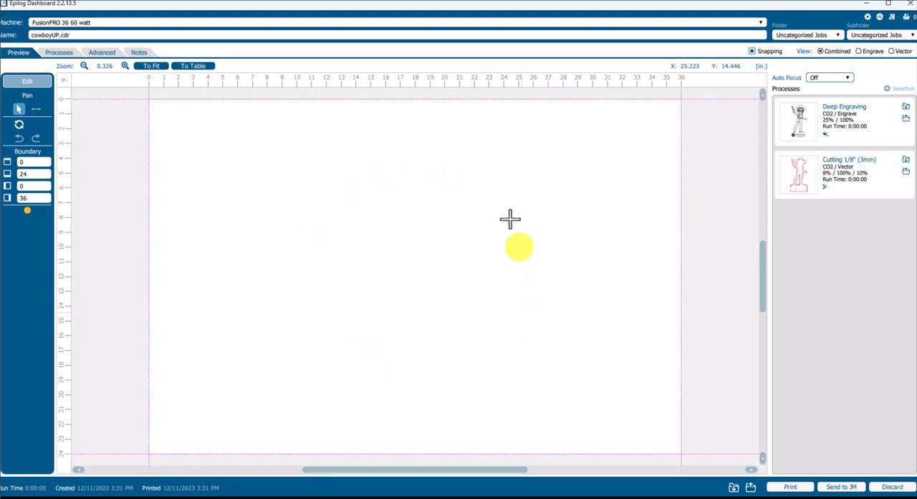
Select all the job's artwork and place the cowboy design at the table's top-left.
drag(518, 246, 323, 179)
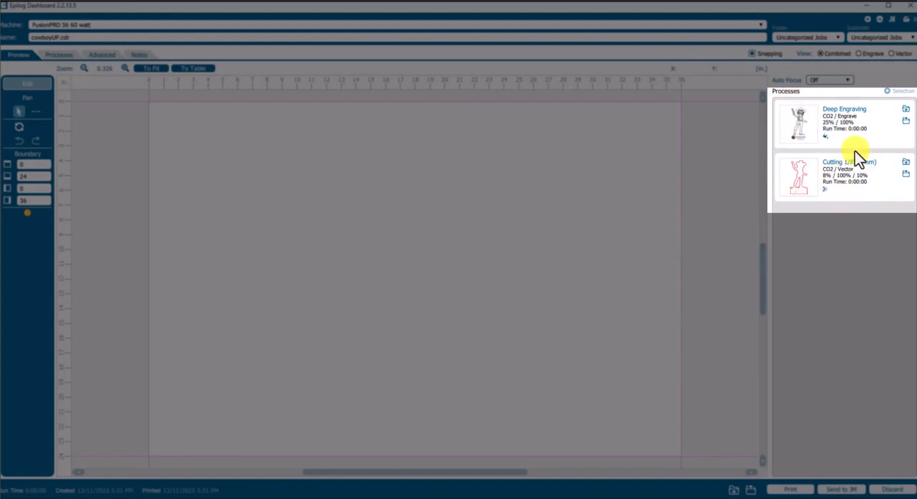
mouse_move(877, 146)
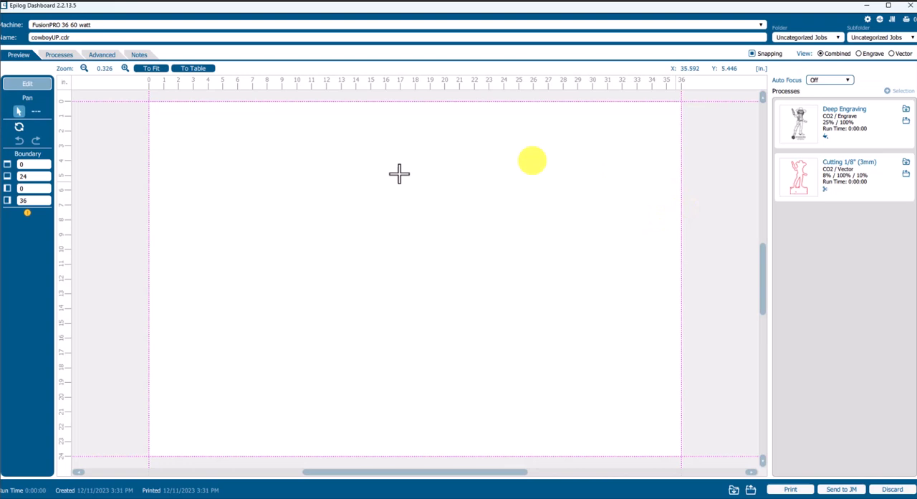
drag(533, 161, 381, 275)
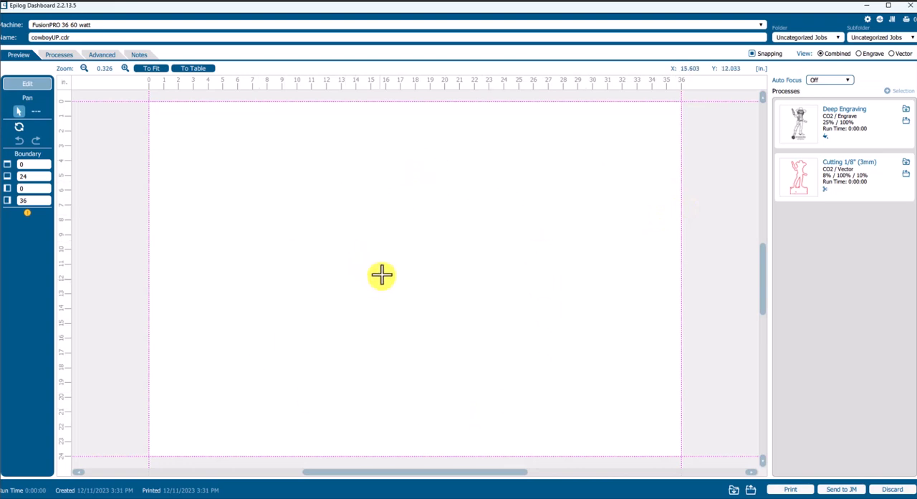
right_click(126, 175)
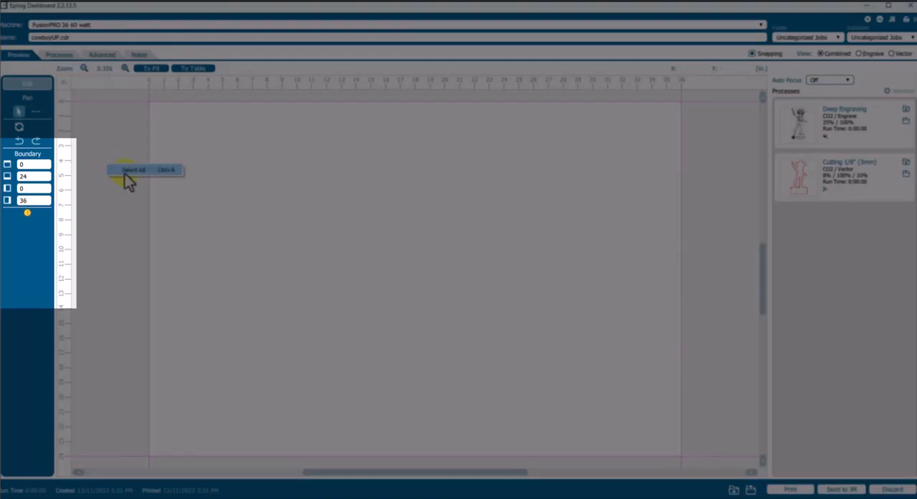
click(131, 169)
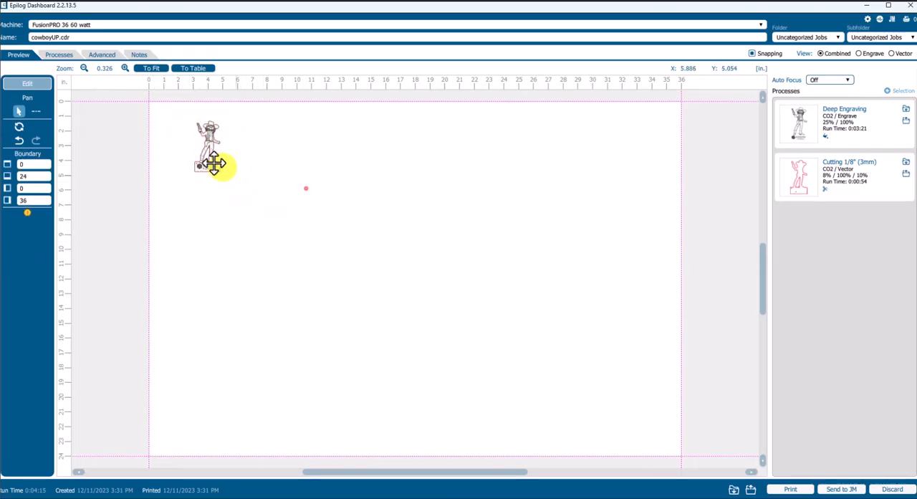
drag(212, 146, 351, 208)
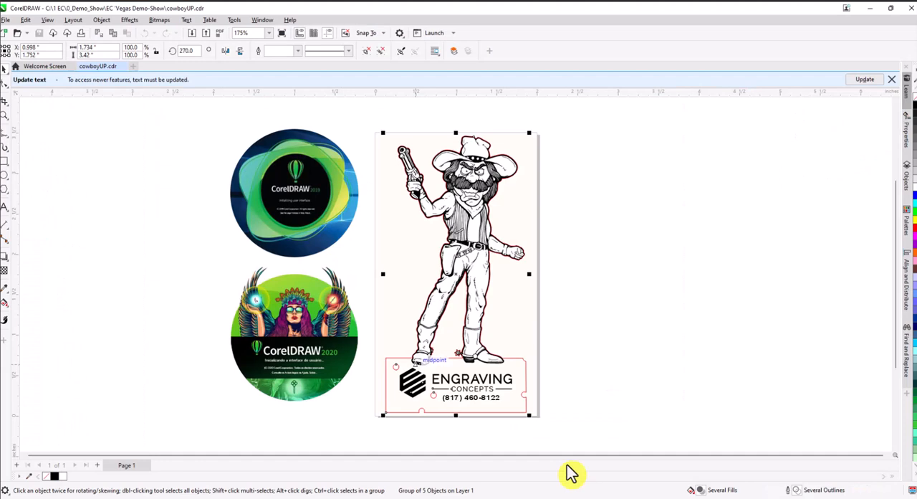
mouse_move(321, 247)
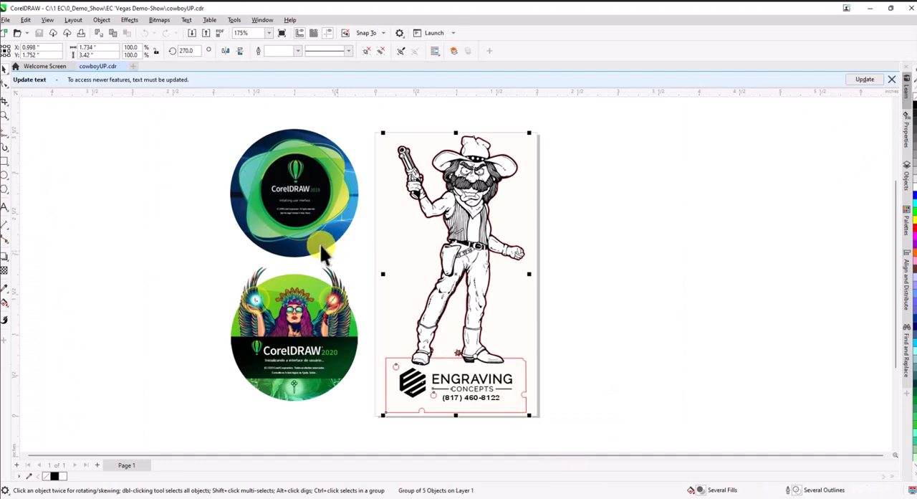
mouse_move(494, 272)
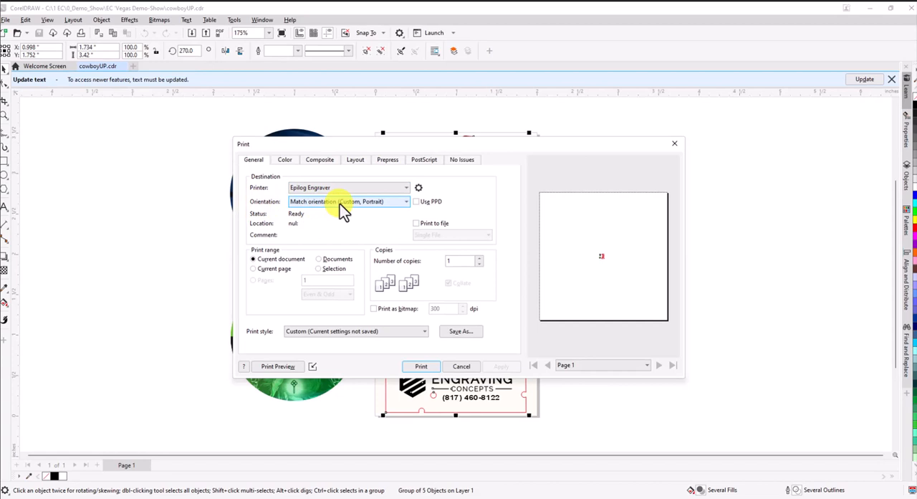
mouse_move(361, 212)
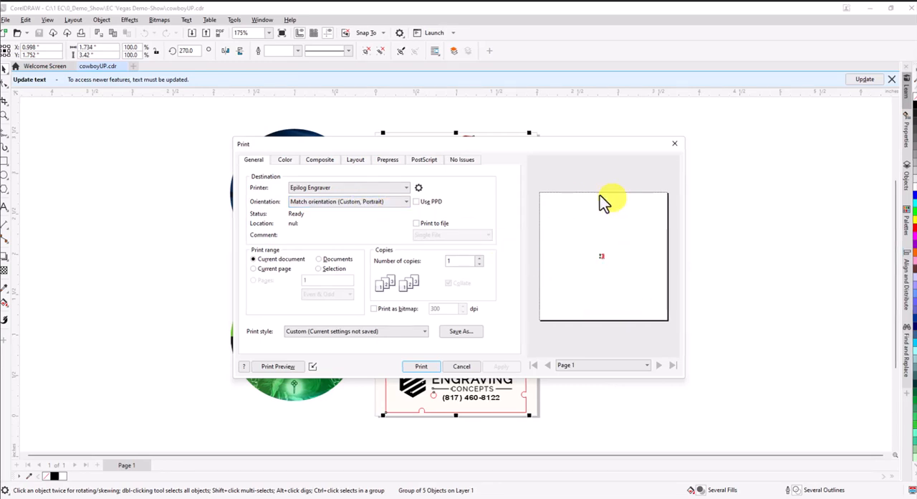
mouse_move(600, 261)
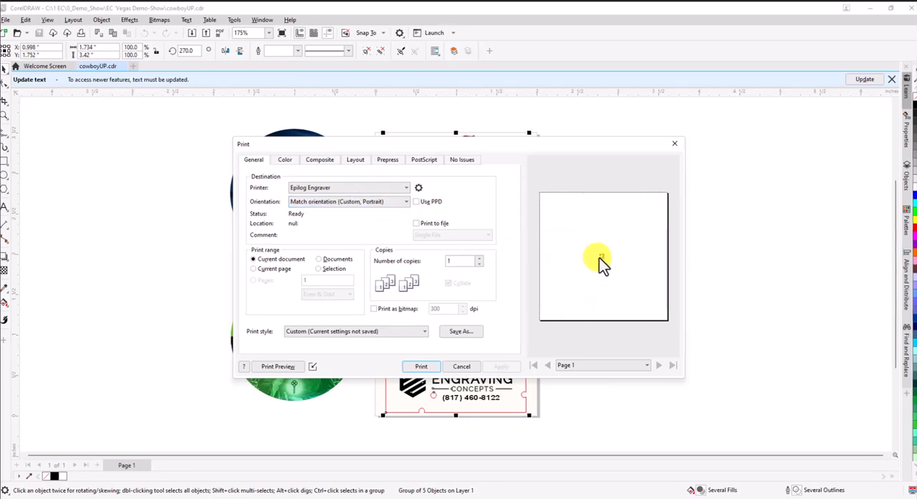
mouse_move(608, 259)
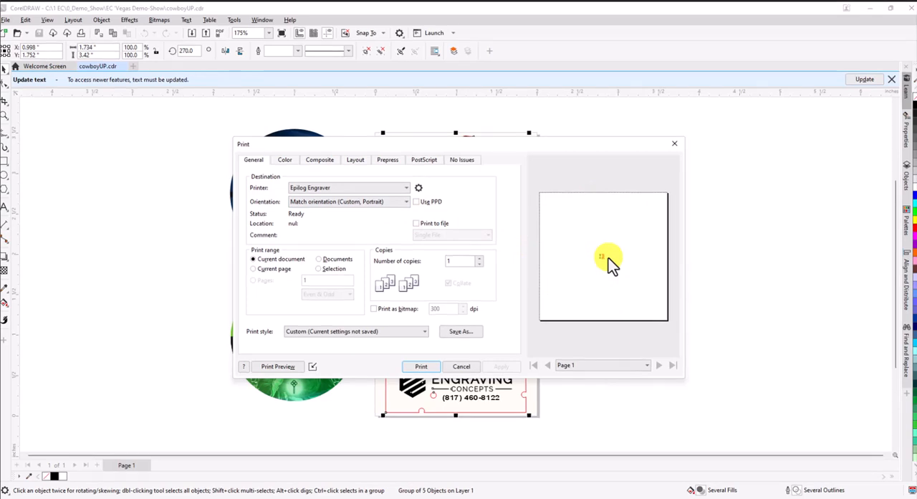
click(461, 367)
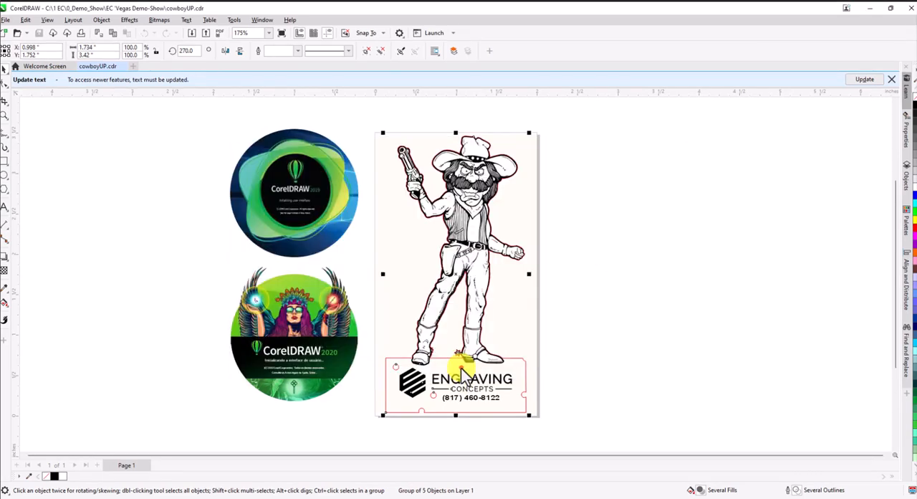
Show the Printing section's Driver Compatibility settings in Tools > Options > Global.
click(234, 20)
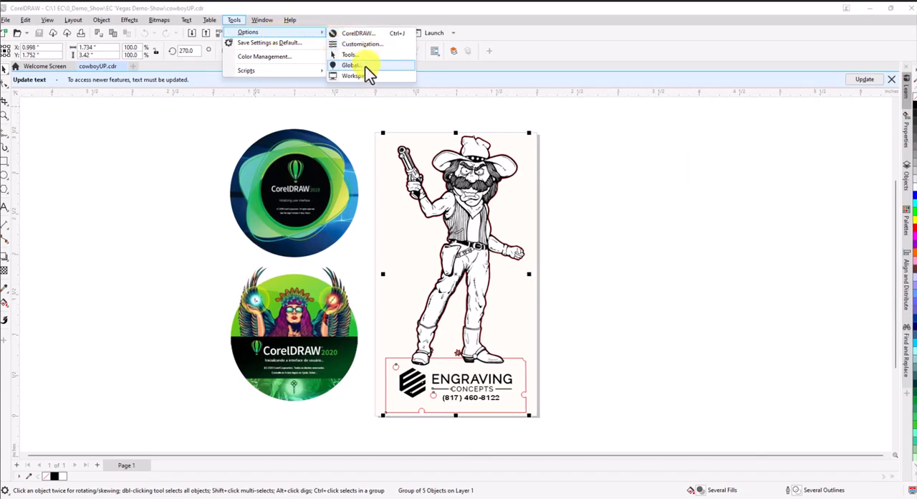
click(351, 66)
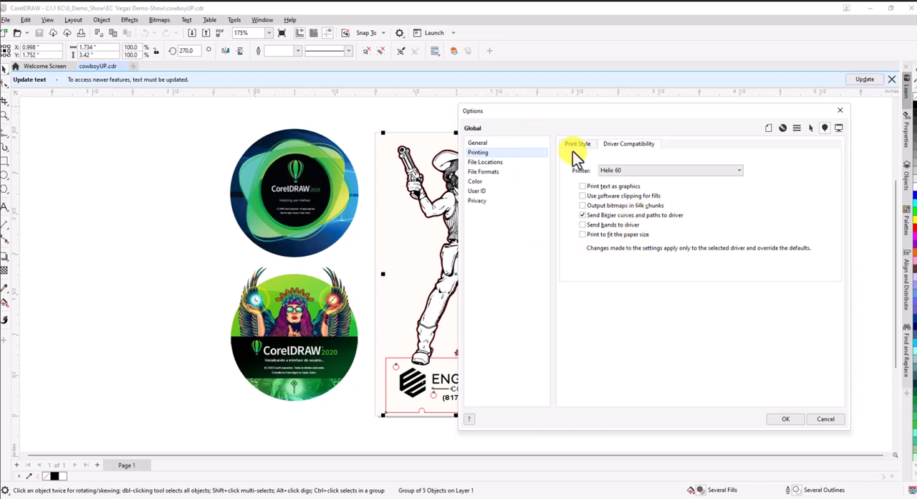
mouse_move(478, 152)
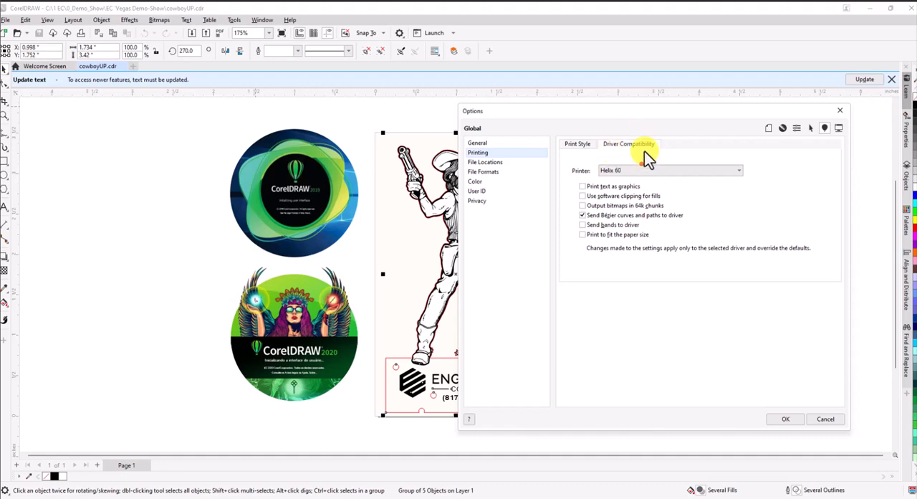
mouse_move(244, 201)
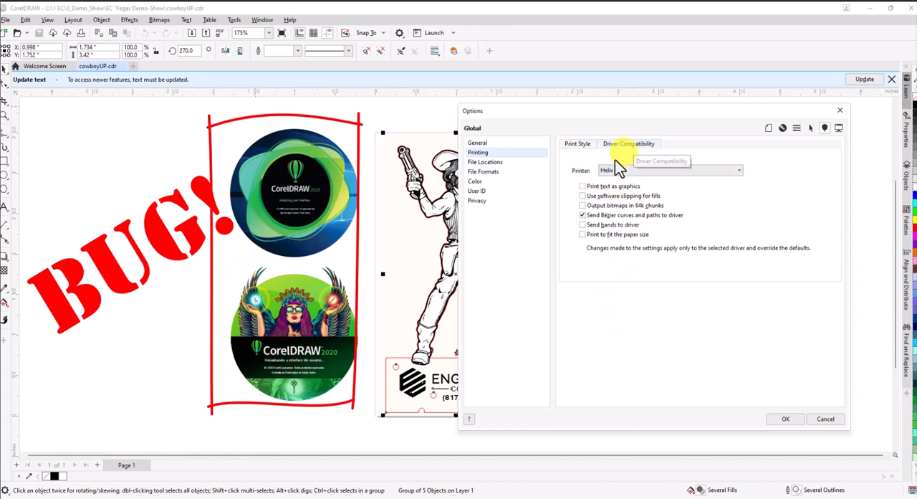
click(737, 169)
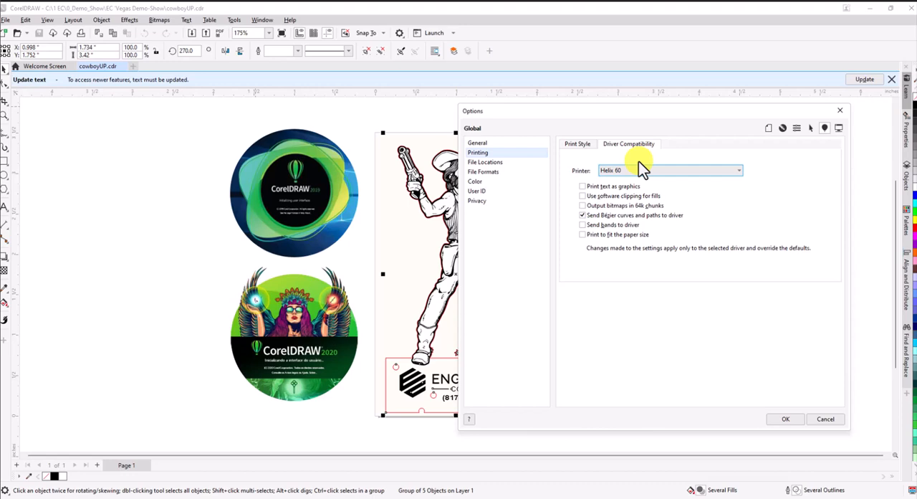
mouse_move(609, 342)
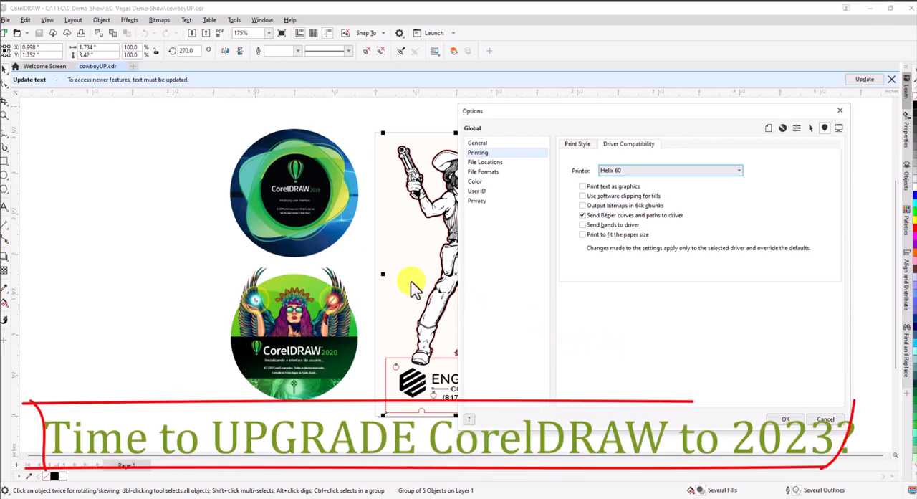
mouse_move(269, 369)
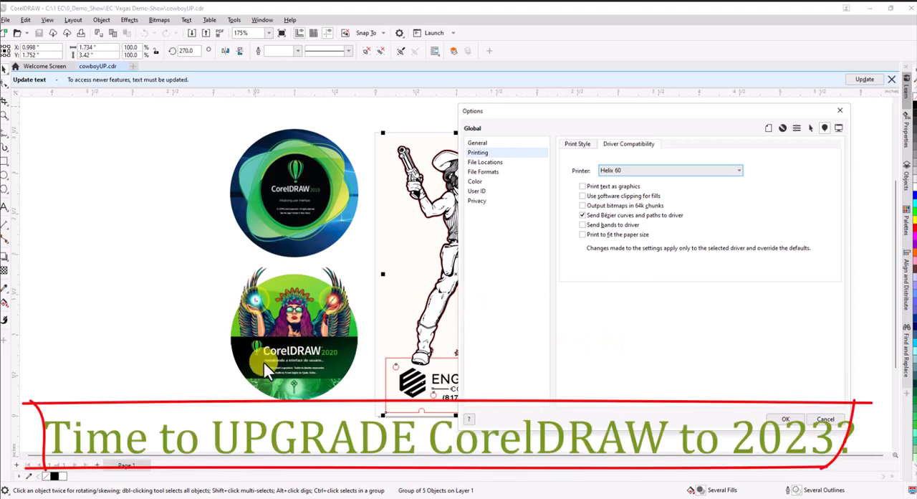
mouse_move(275, 366)
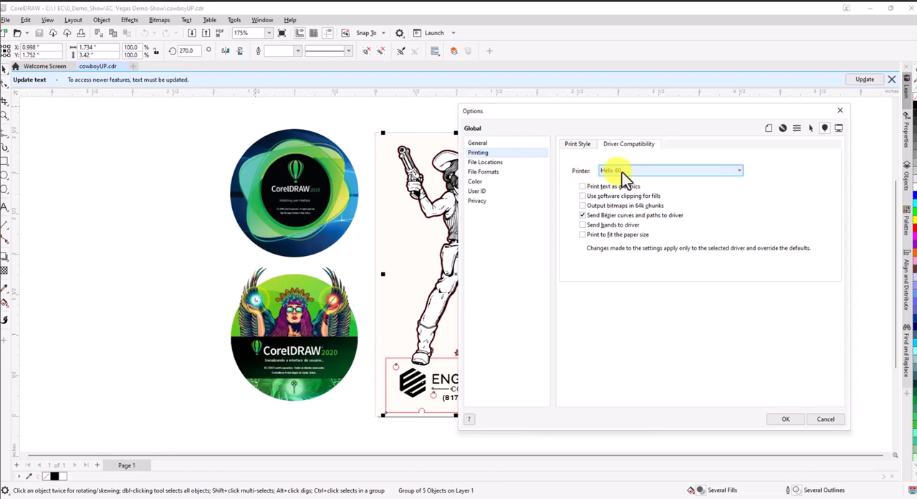
Set the Epilog Engraver driver to print to fit the paper size and apply the options.
click(738, 169)
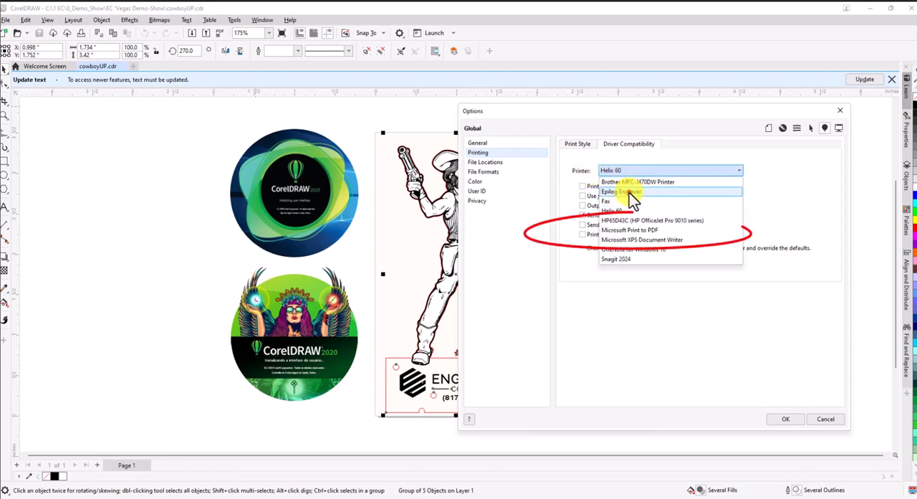
click(621, 192)
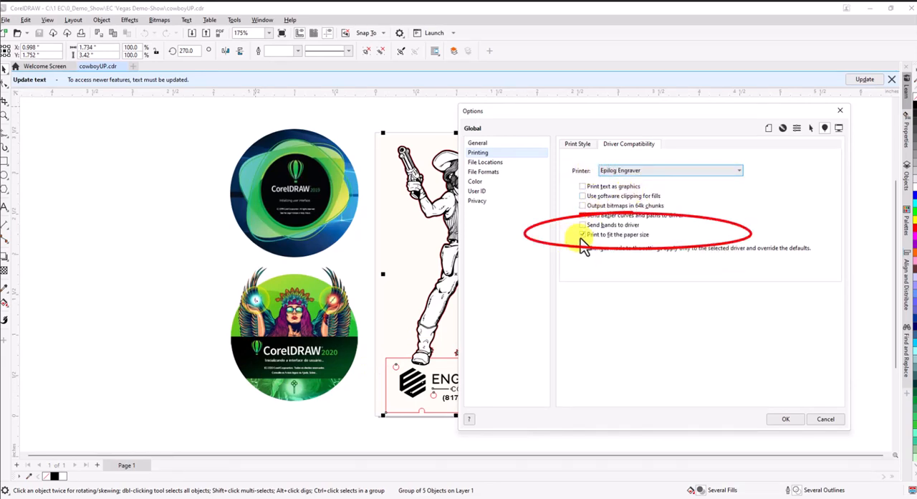
click(582, 235)
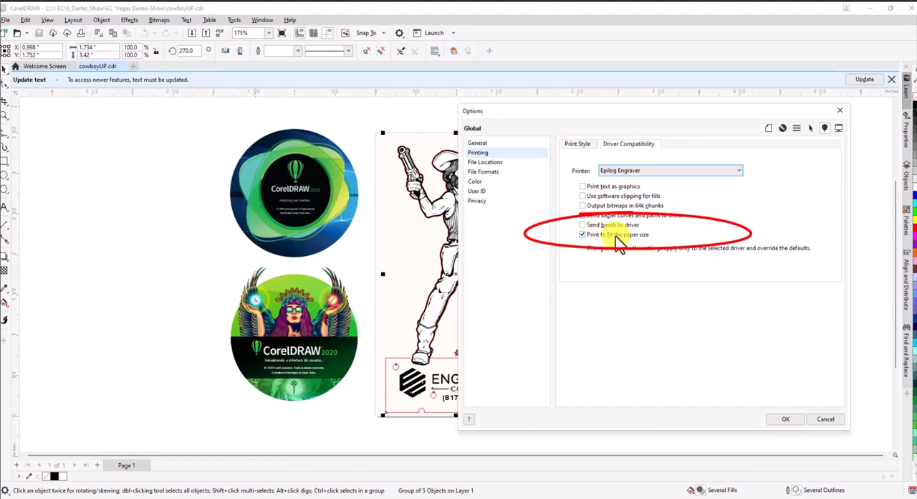
click(582, 235)
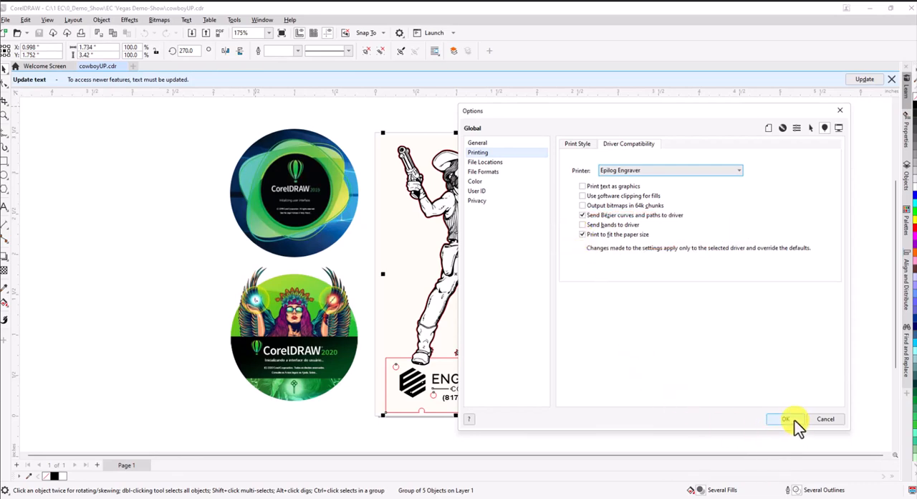
click(785, 418)
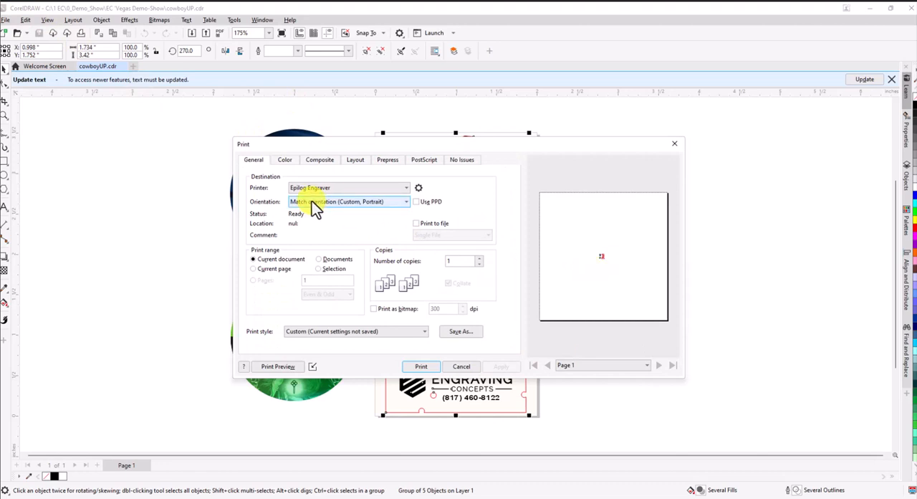
Set print Orientation to 'Match orientation and size (Custom, Portrait)' and check the preview.
click(404, 200)
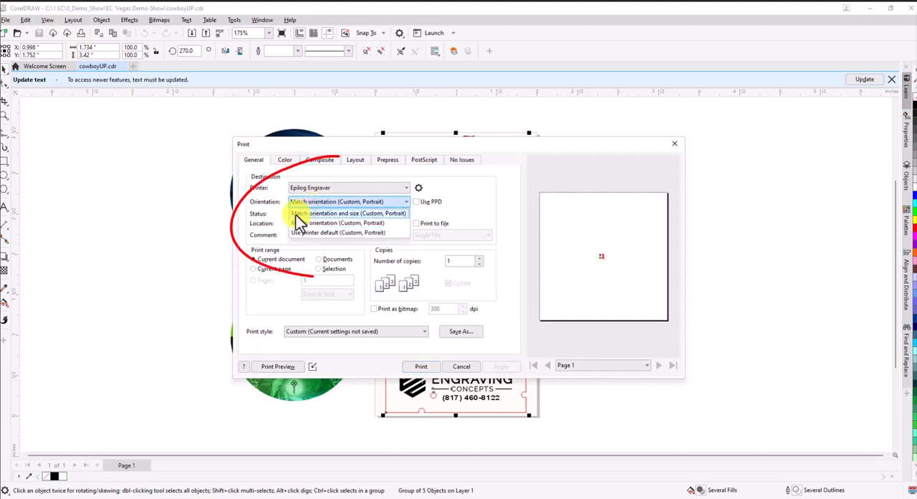
mouse_move(346, 212)
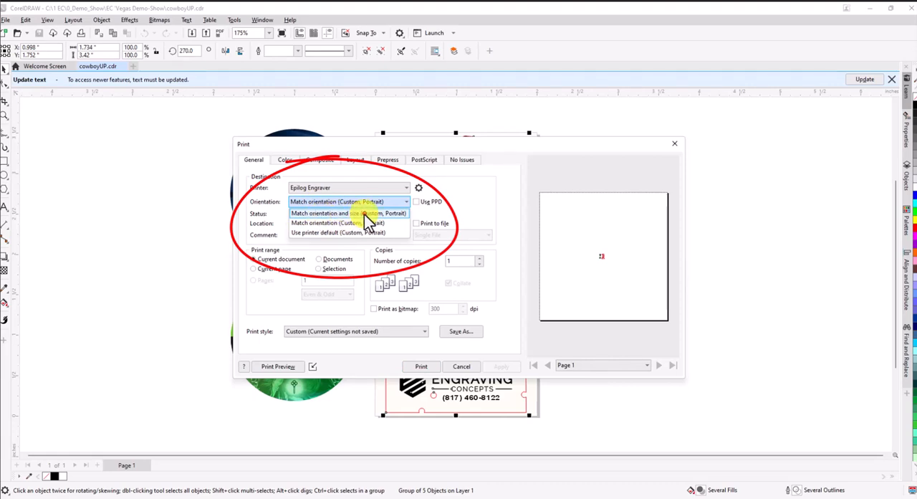
click(348, 212)
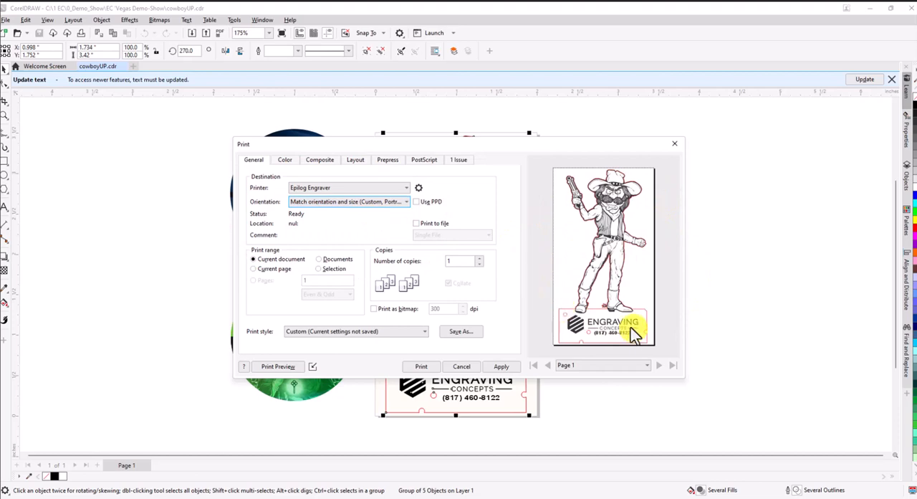
mouse_move(327, 375)
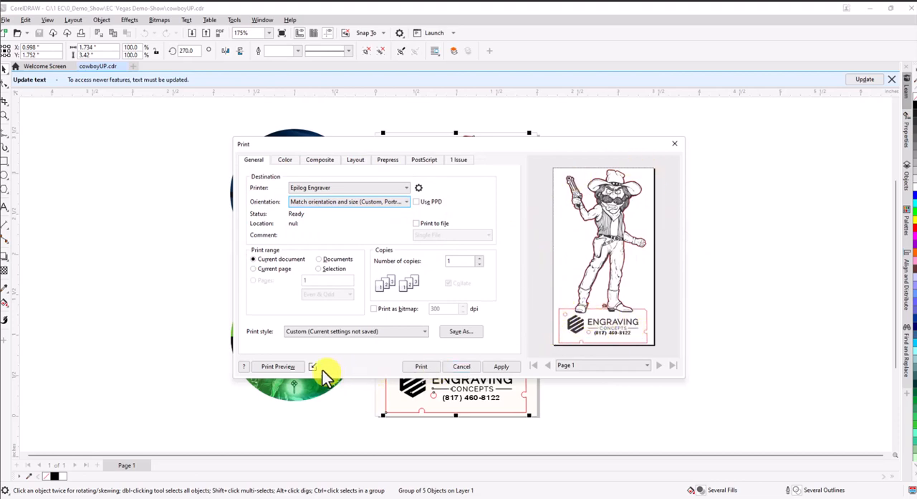
click(315, 367)
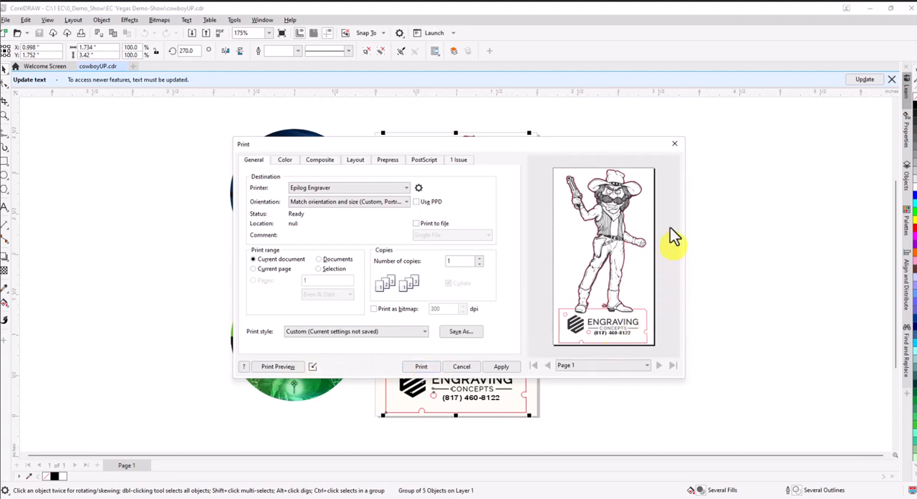
mouse_move(591, 203)
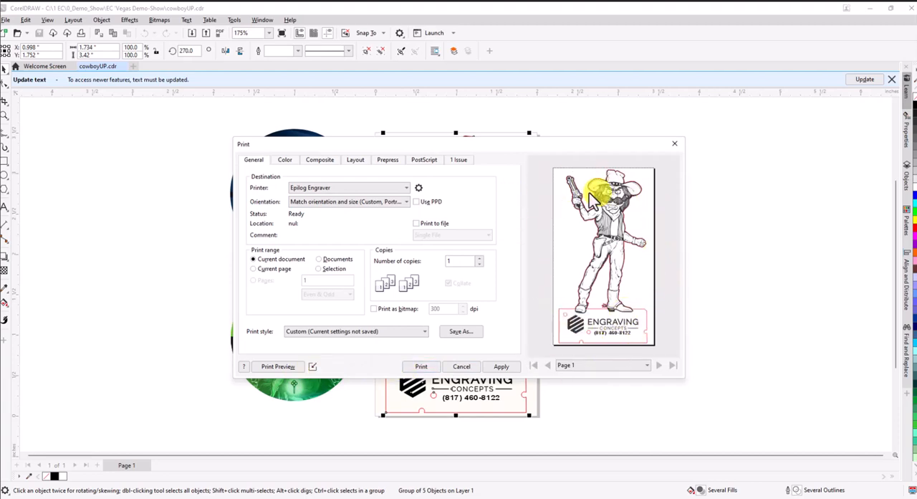